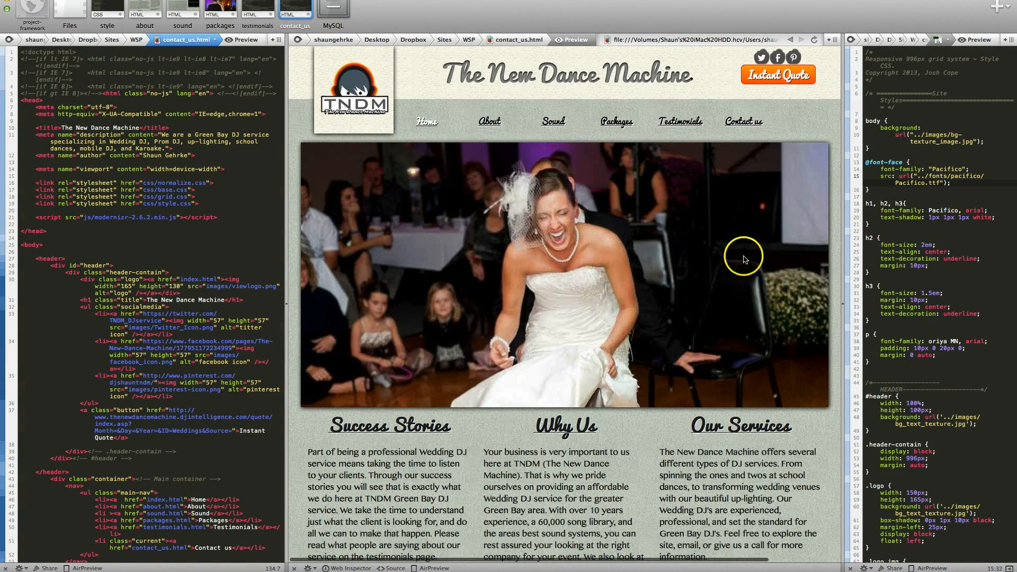
mouse_move(525, 285)
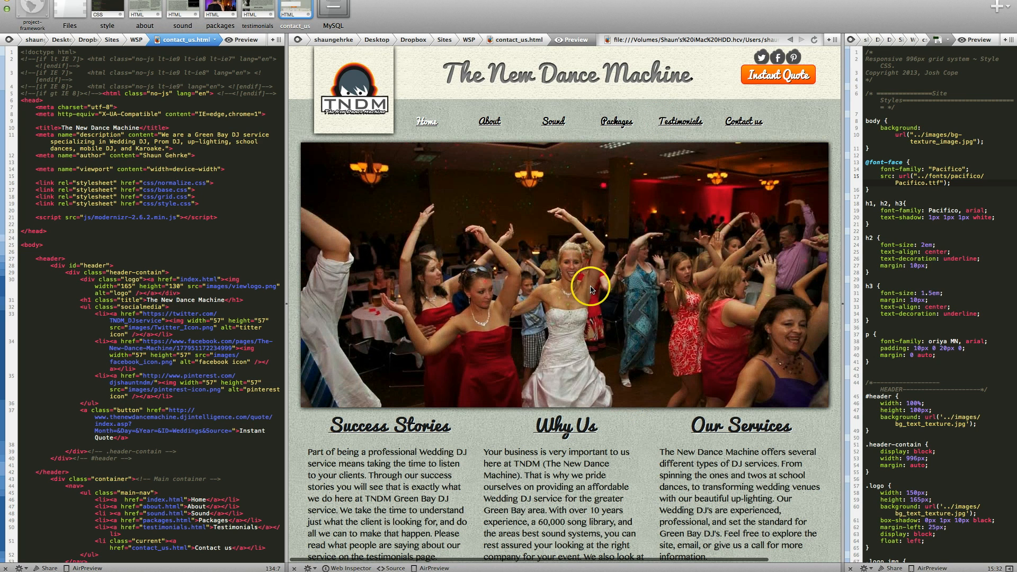
- Keep the preview's browser identity on default and validate the page for HTML and CSS errors
left_click(313, 567)
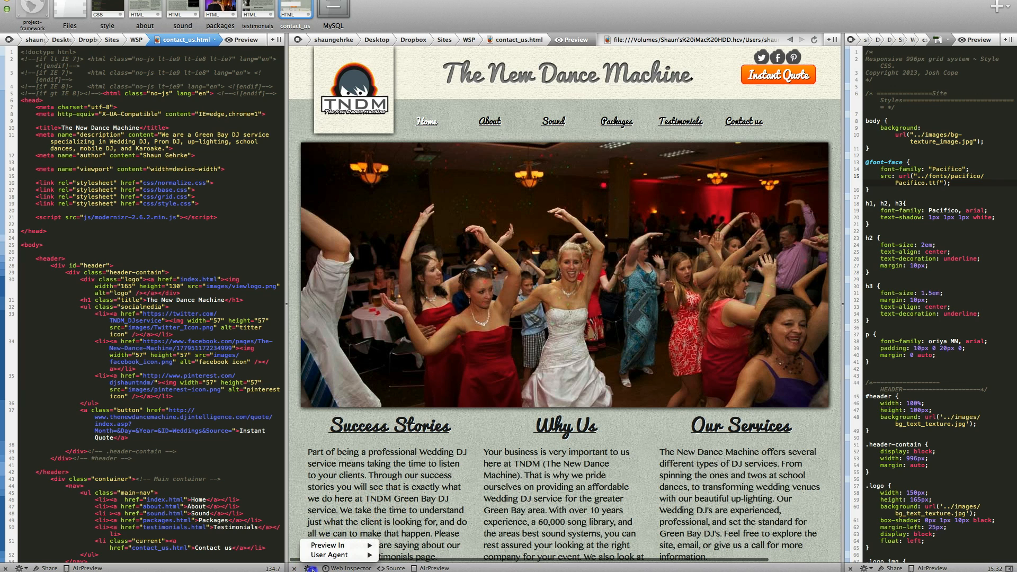
mouse_move(330, 554)
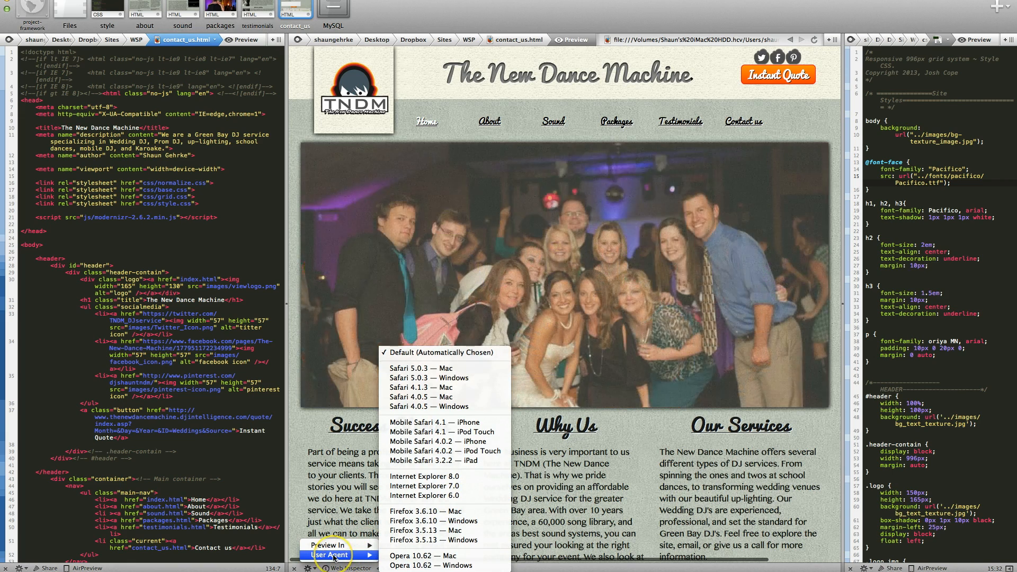
left_click(331, 553)
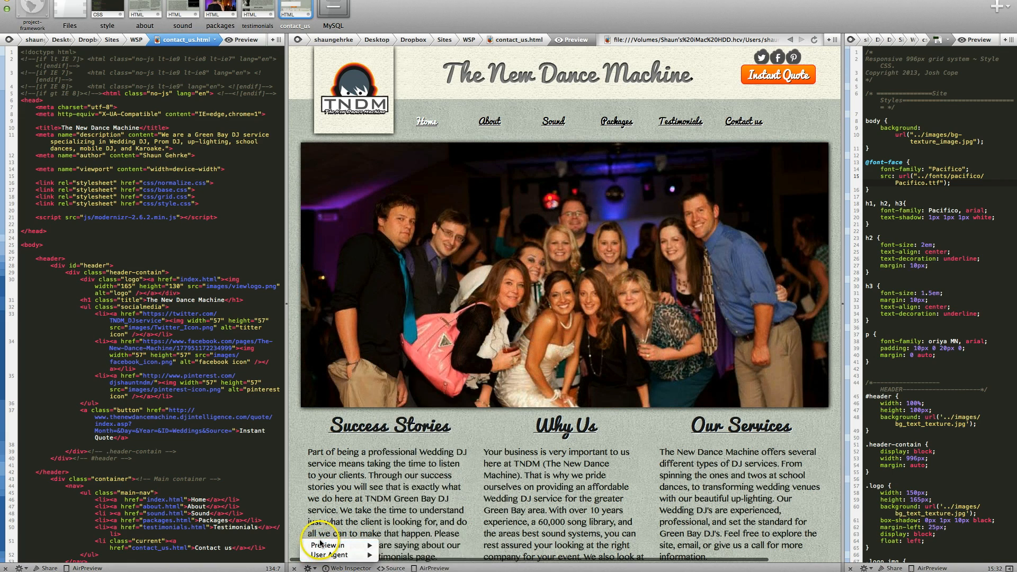
left_click(324, 544)
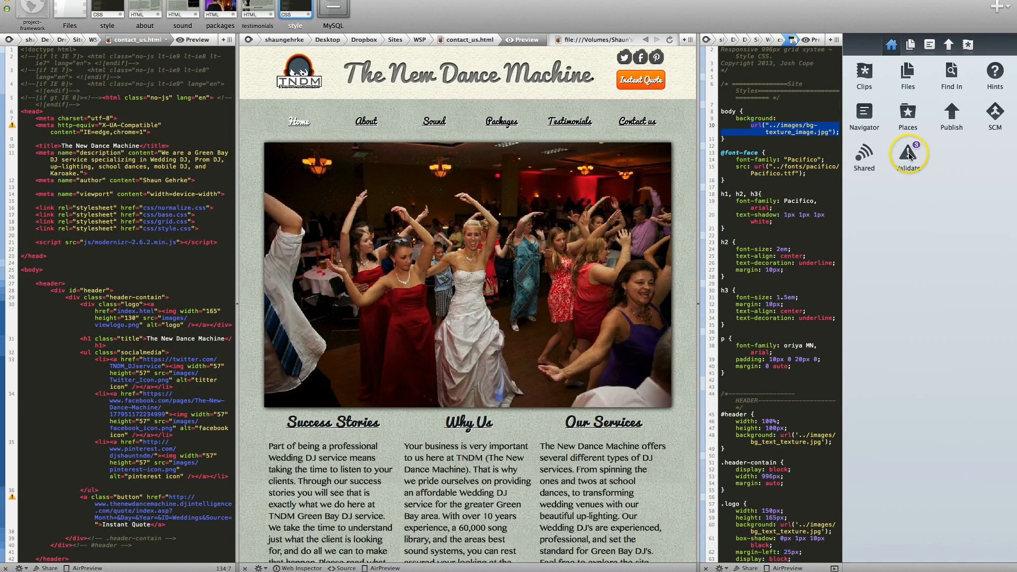
left_click(907, 156)
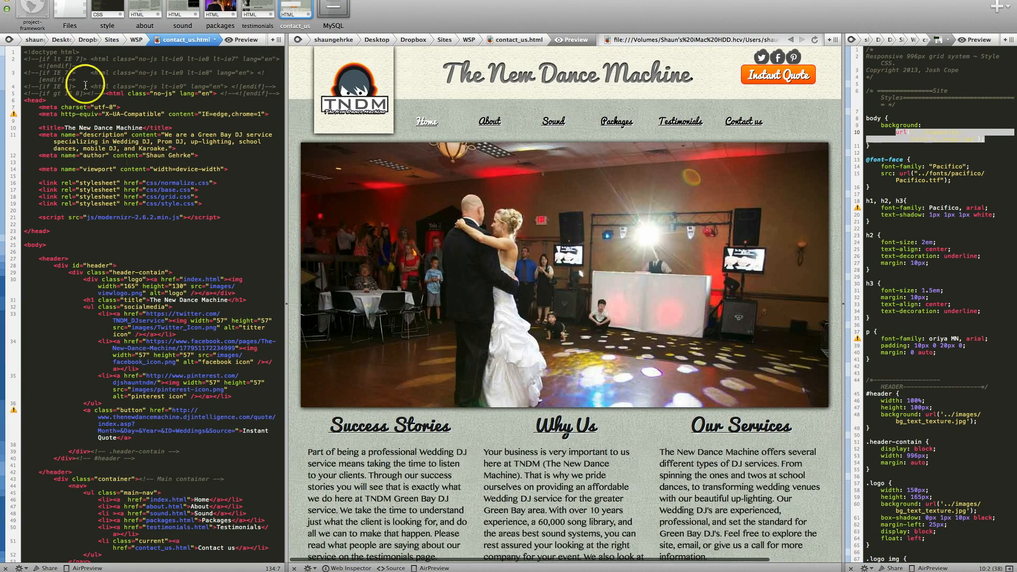
- In Preferences > Colors, try the Espresso-ish (Light) theme, then restore Monokai and return to General
left_click(6, 6)
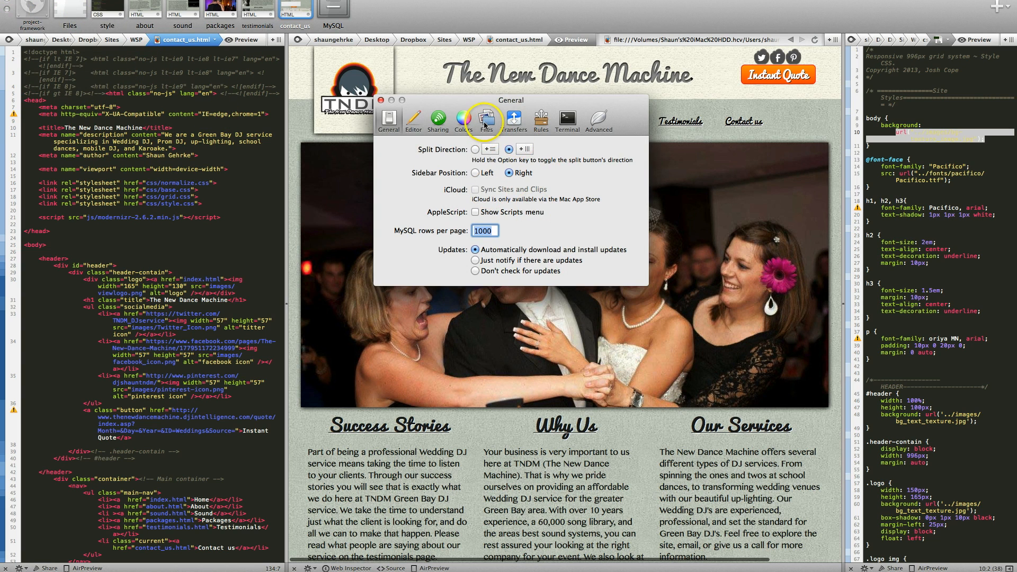
left_click(463, 120)
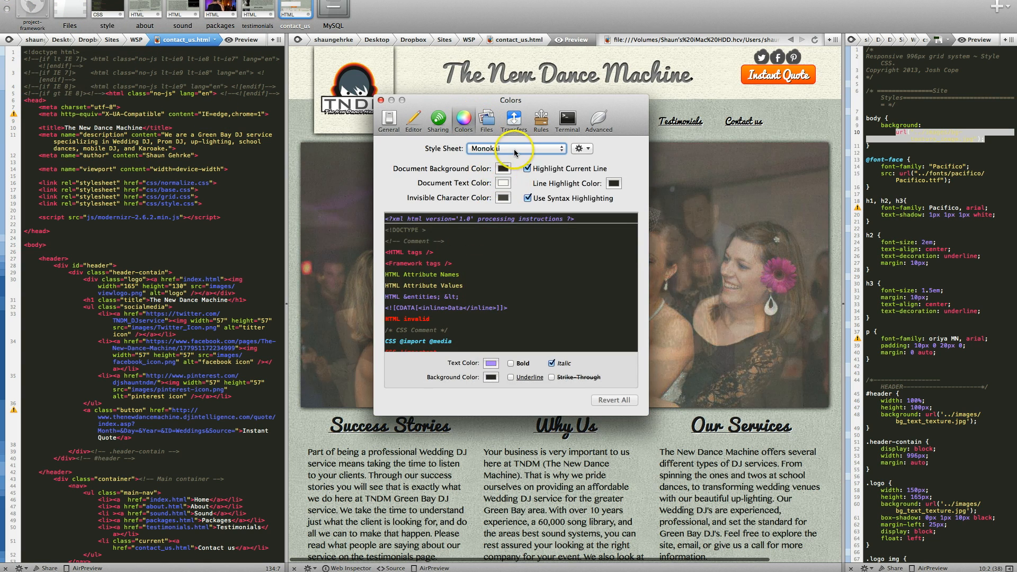
left_click(516, 148)
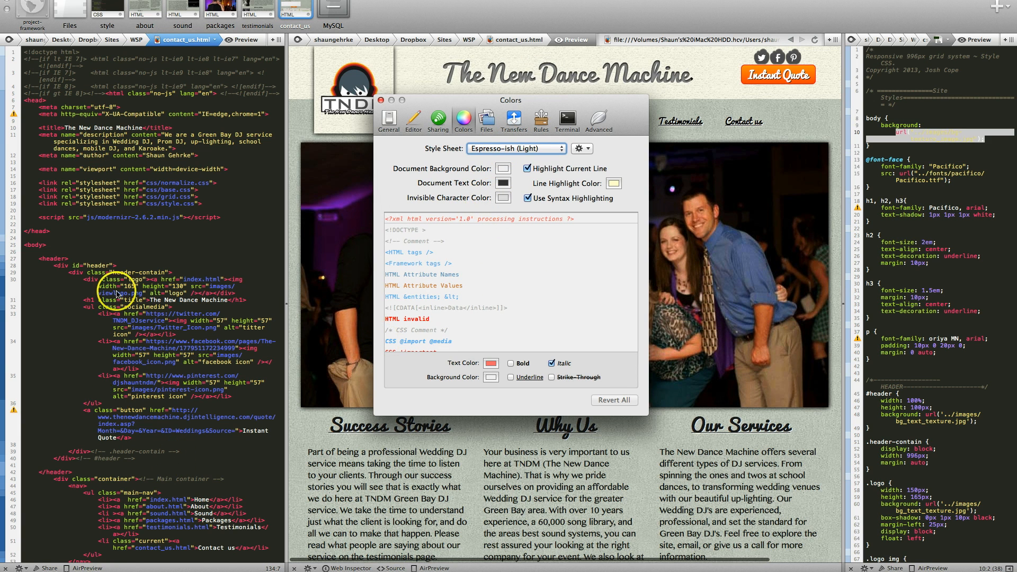
left_click(515, 148)
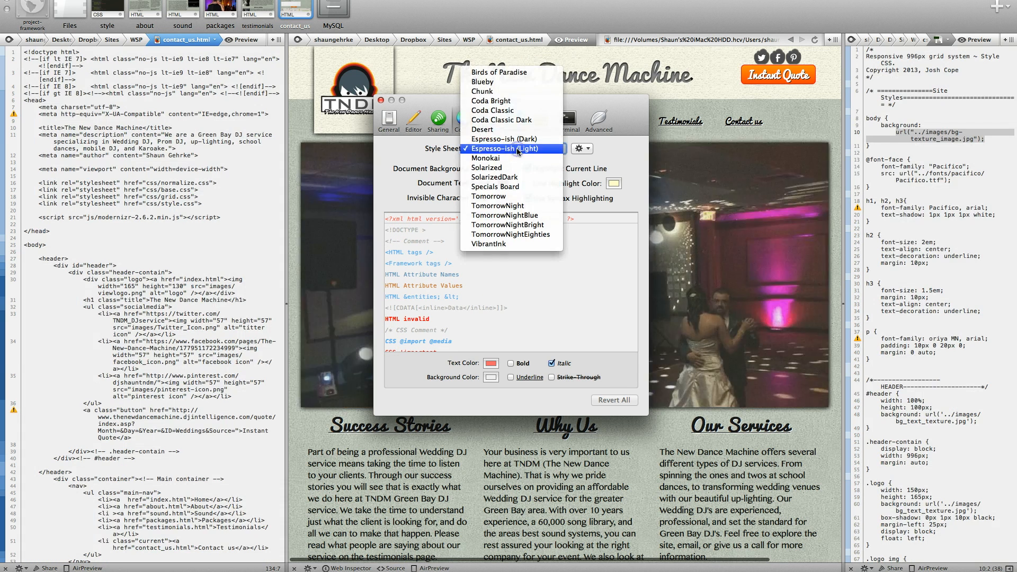
left_click(485, 158)
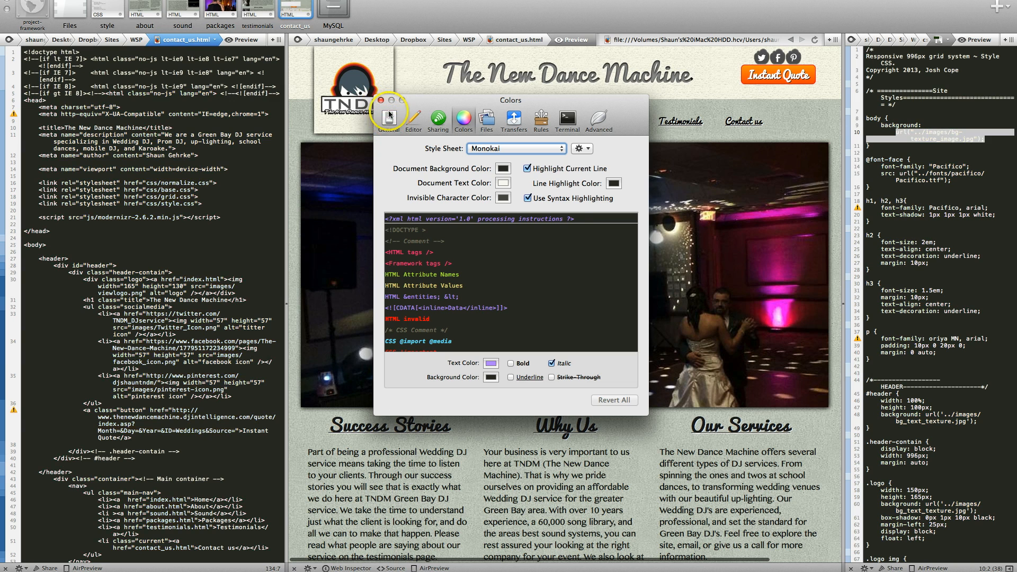
left_click(380, 101)
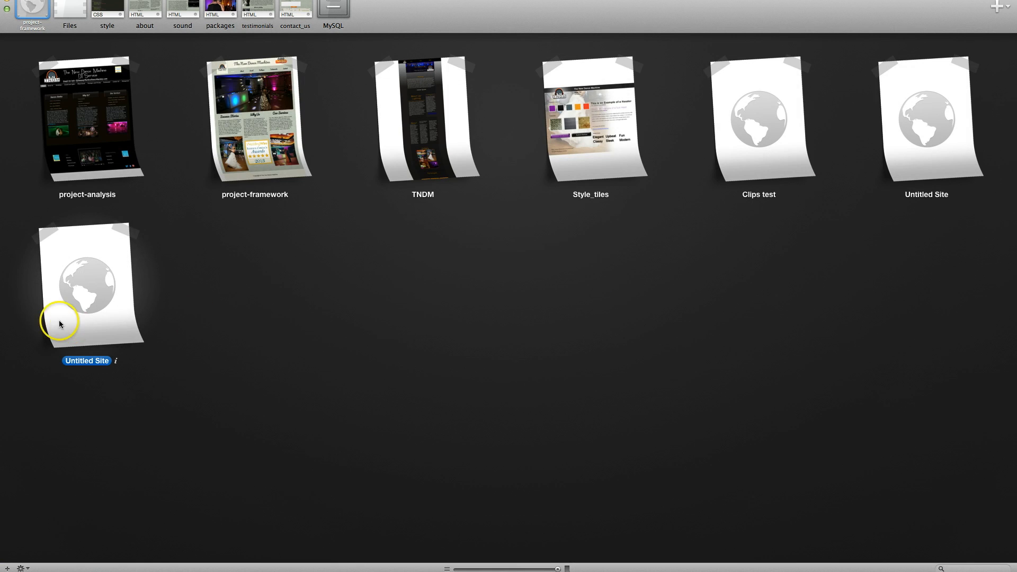
- Start a new file in Untitled Site and expand the html:5 abbreviation into an HTML5 skeleton
double_click(89, 284)
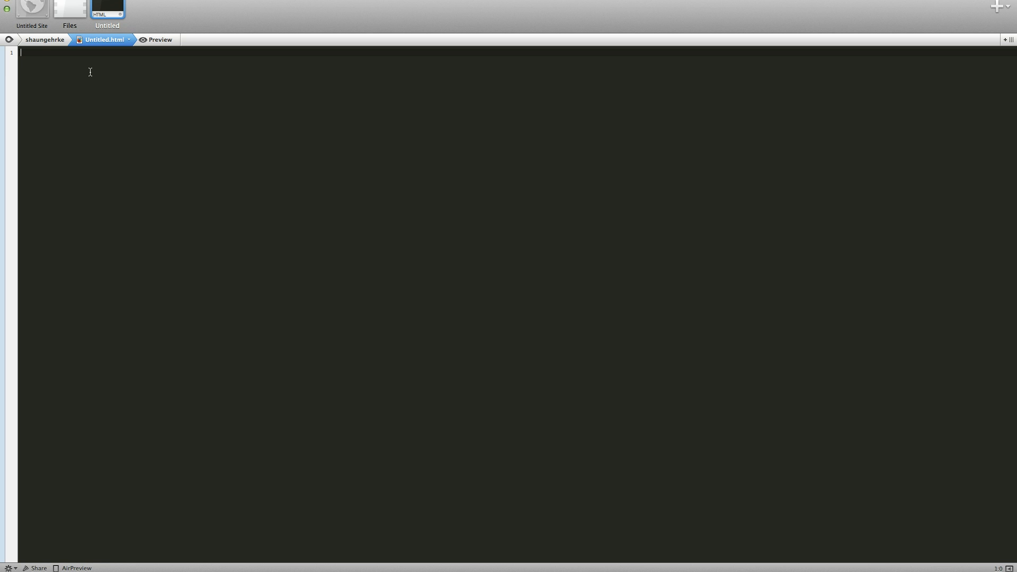
type("html")
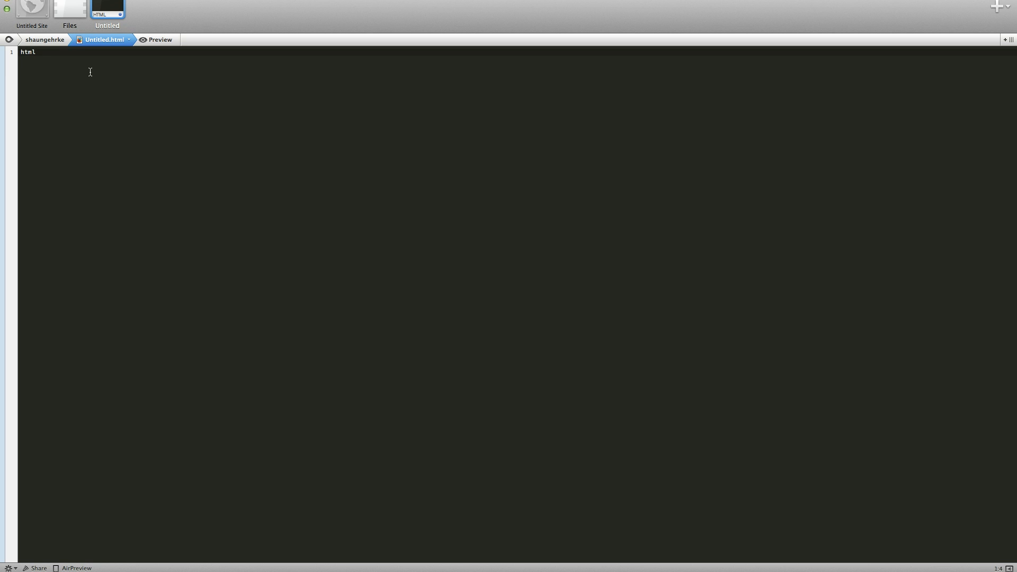
type(":5")
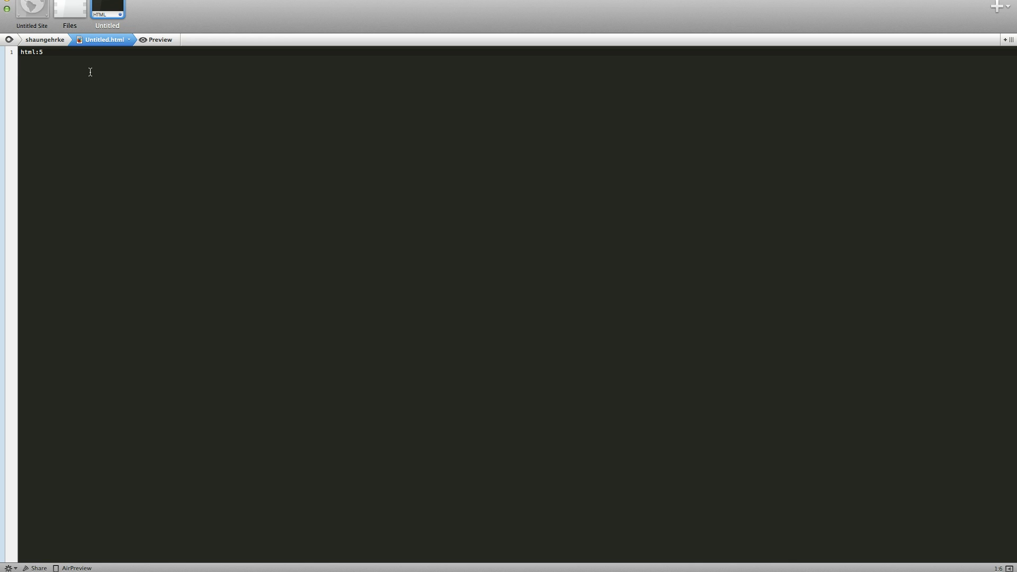
key("Tab")
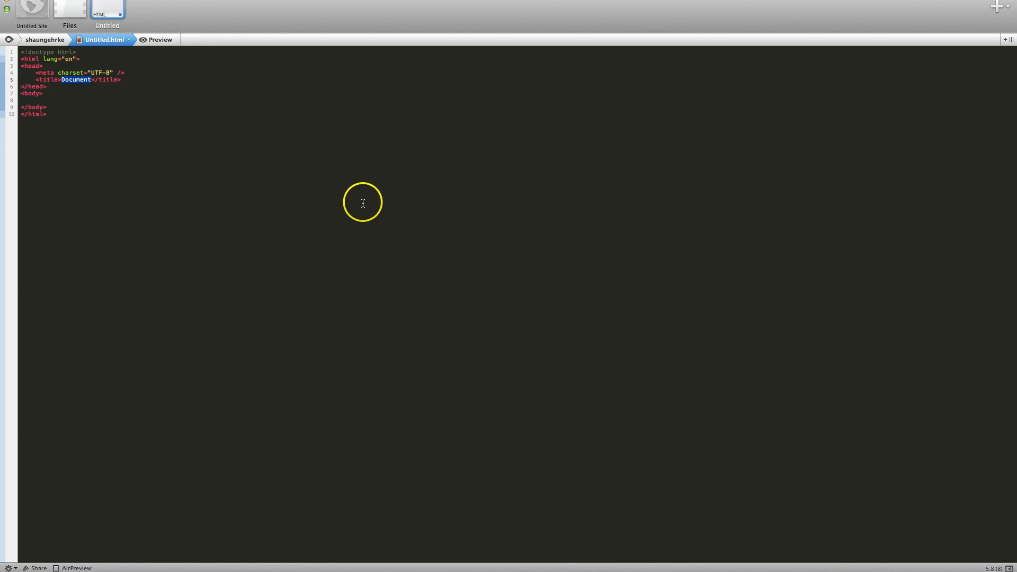
mouse_move(1009, 568)
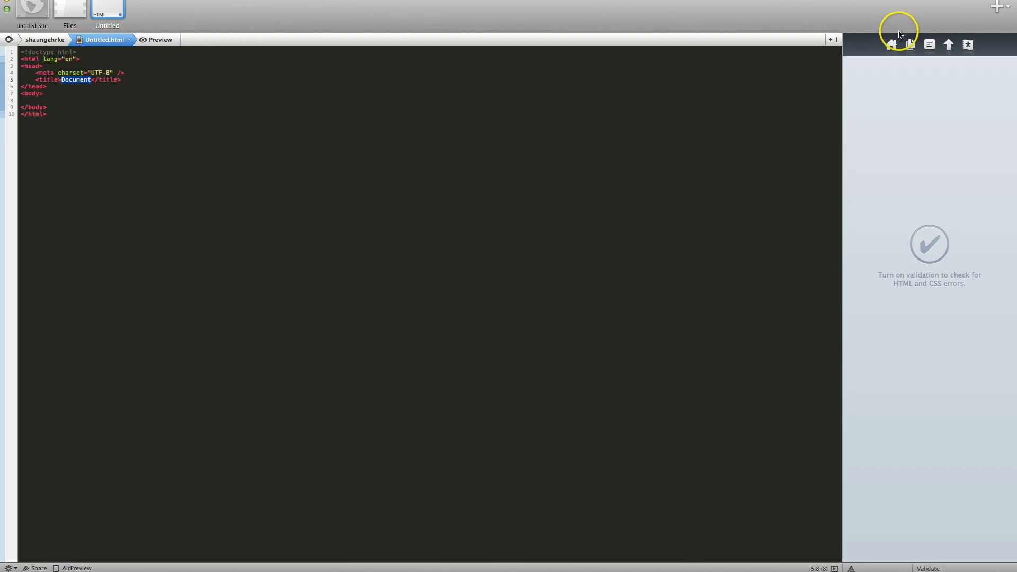
mouse_move(52, 112)
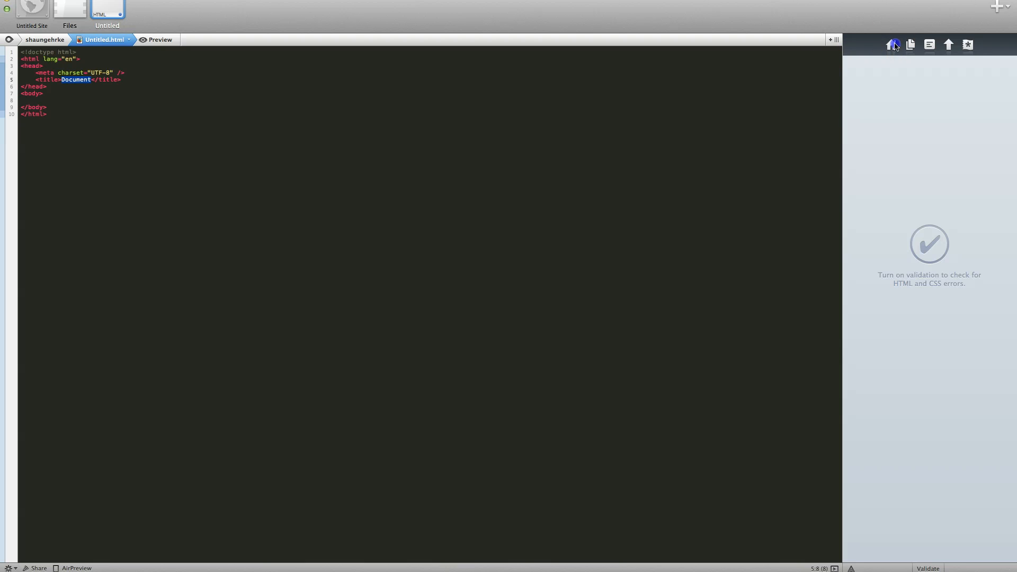
- Insert the 'Basic Page Structure HTML 5' clip from the Clips library
left_click(891, 44)
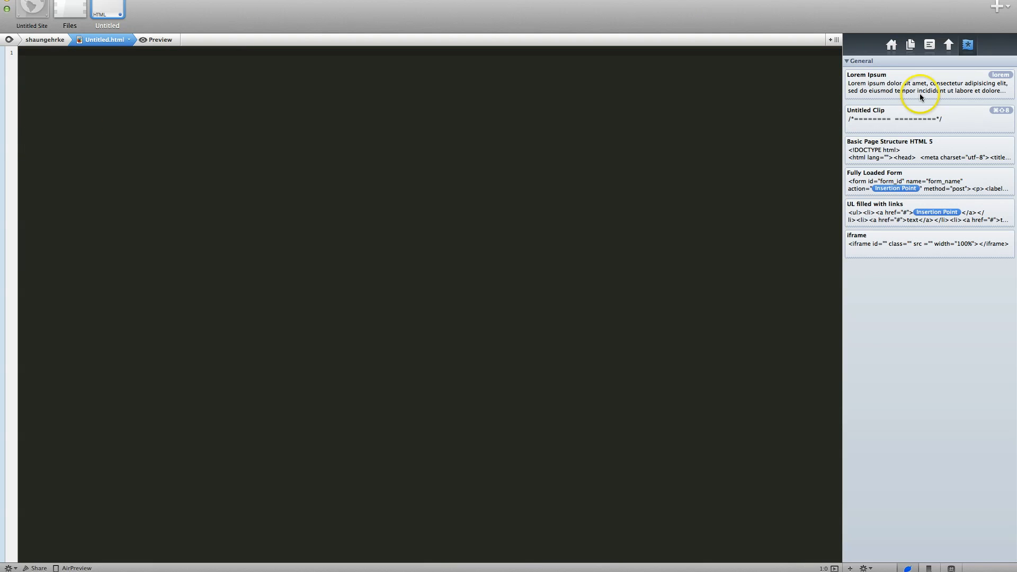
double_click(889, 141)
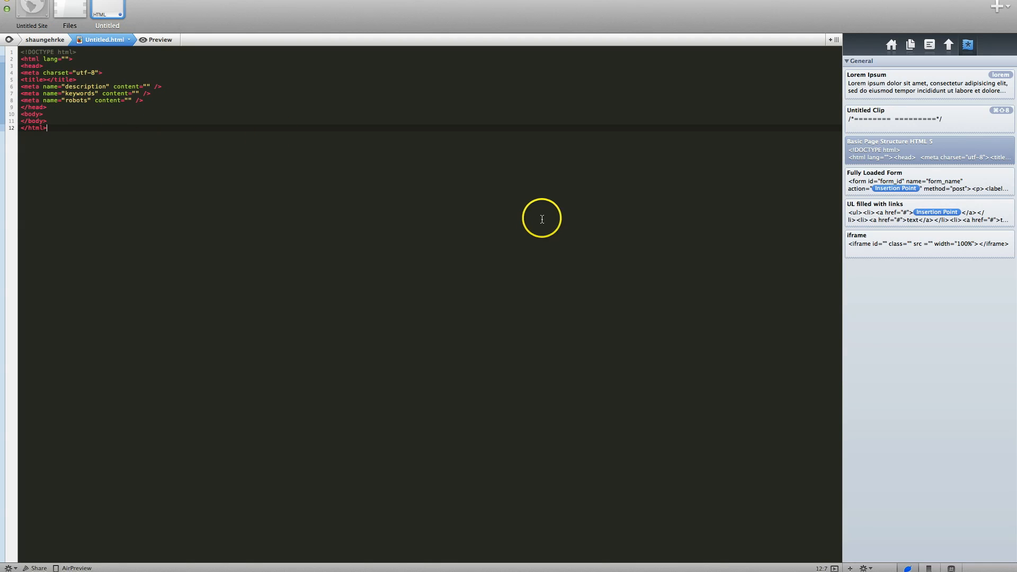
mouse_move(52, 123)
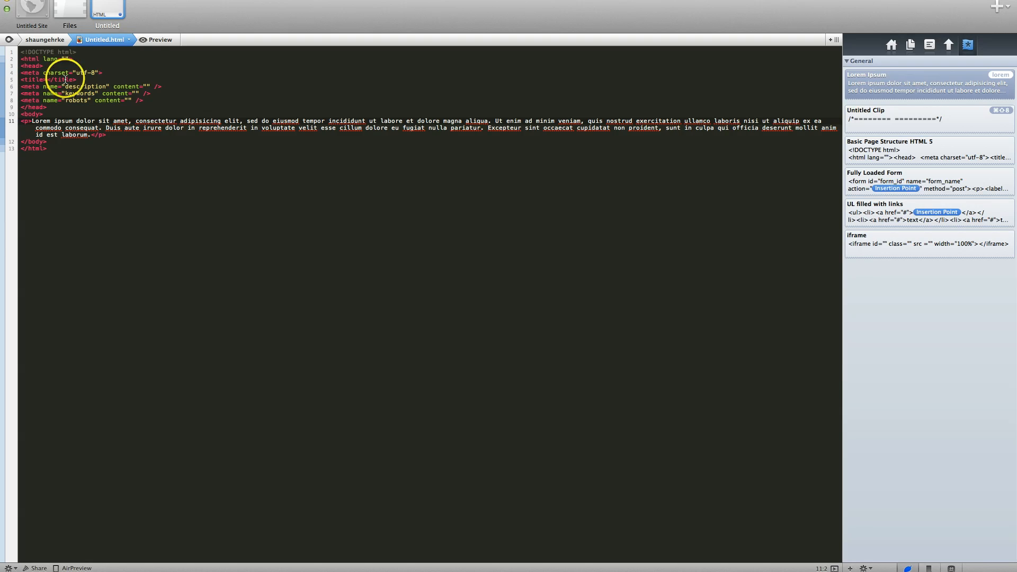
- Show the rendered page in a split view beside its code
left_click(156, 39)
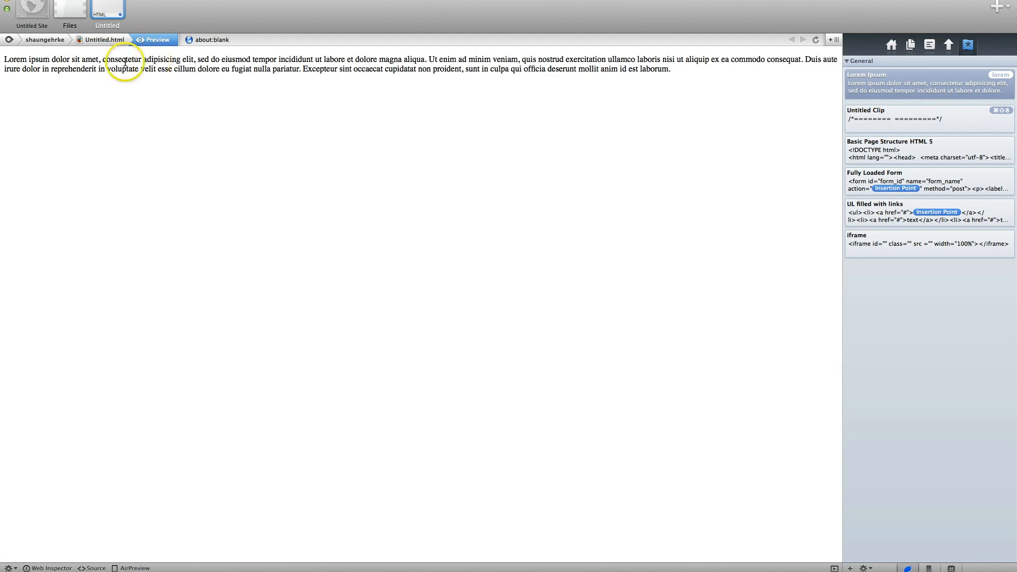
left_click(104, 39)
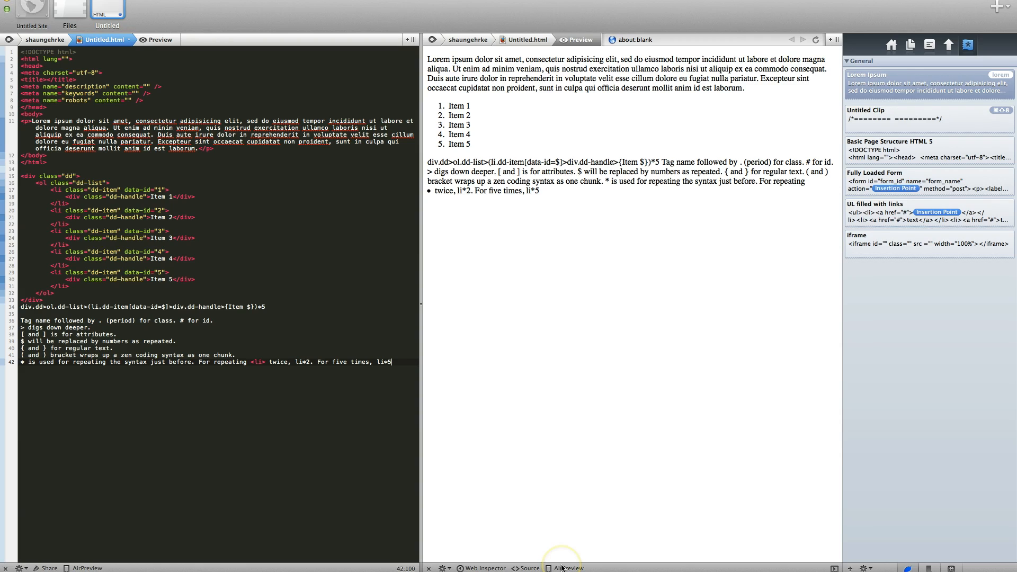
- Request AirPreview, bringing up the prompt to get Diet Coda on an iPad
left_click(565, 568)
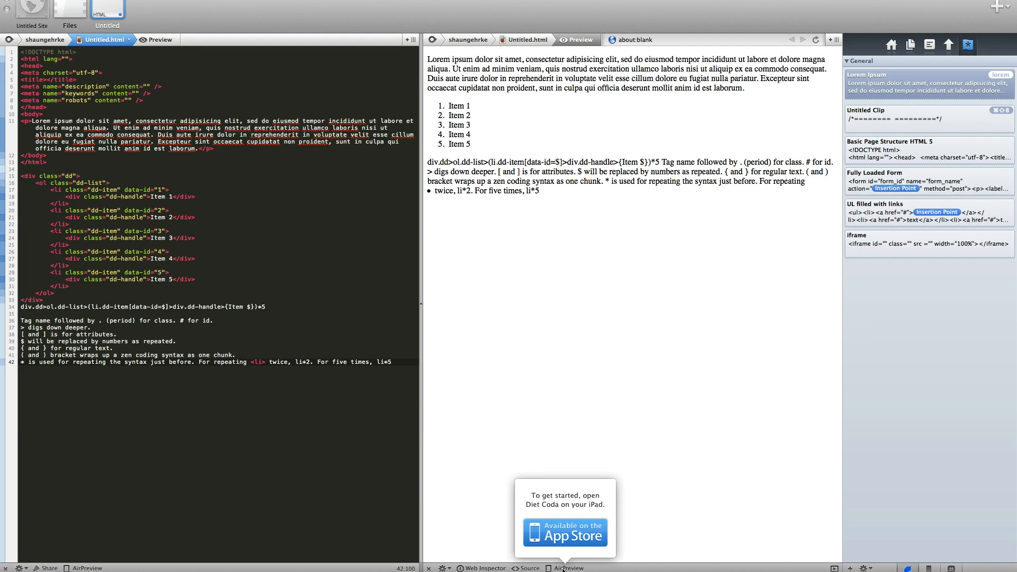
left_click(467, 209)
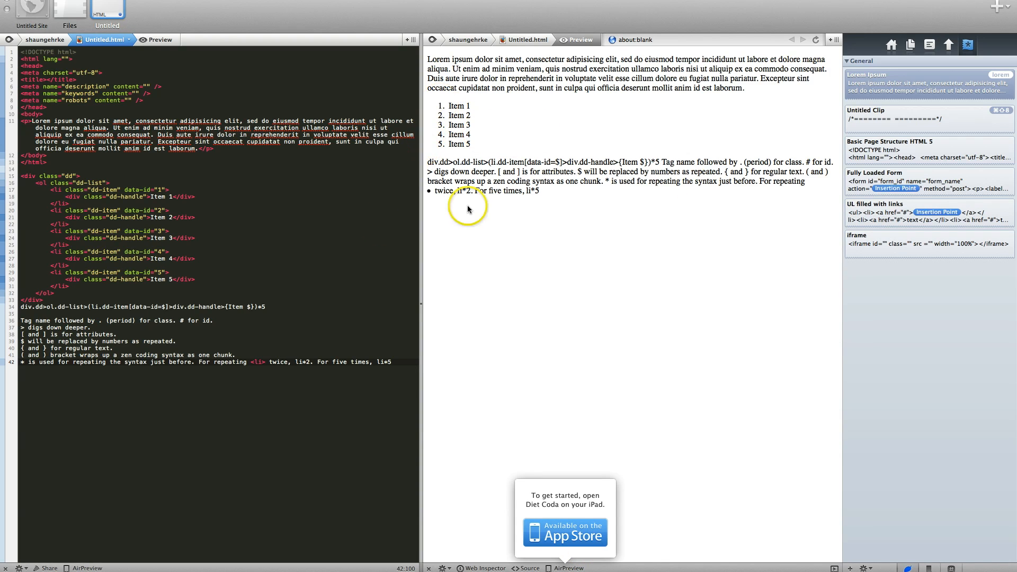
mouse_move(507, 368)
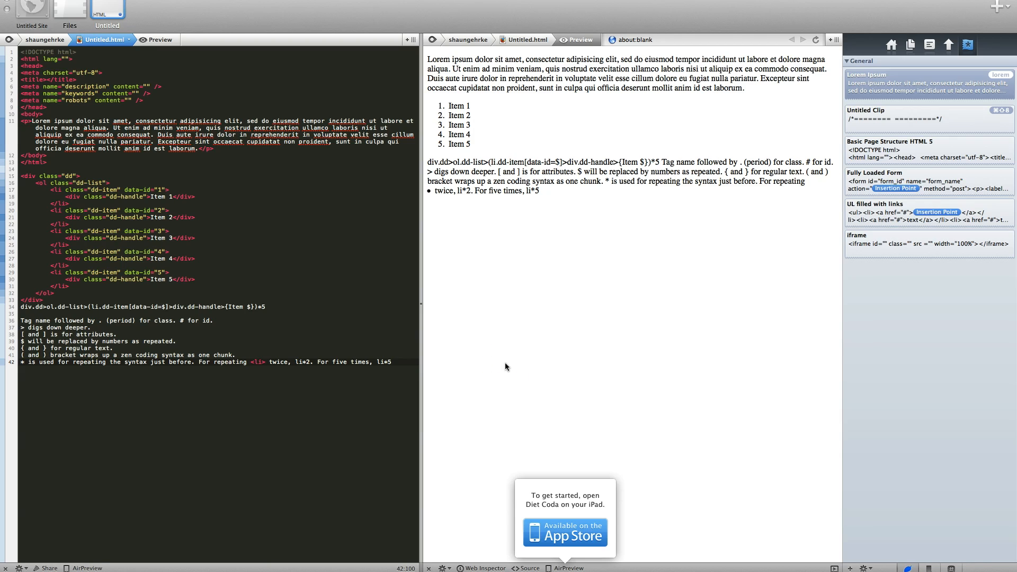